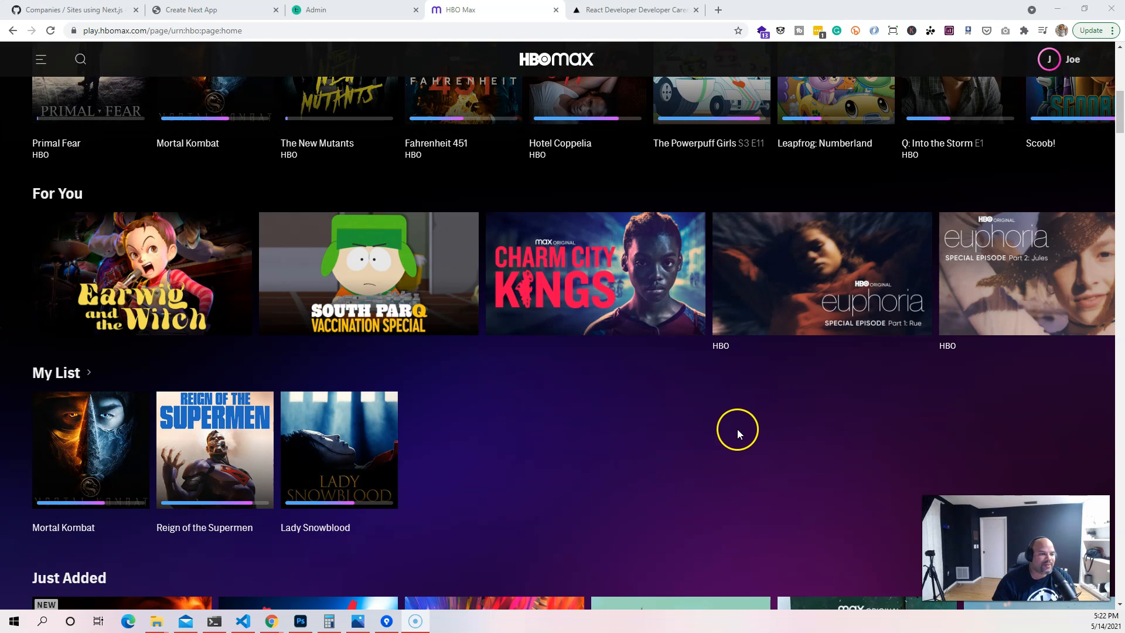
mouse_move(701, 446)
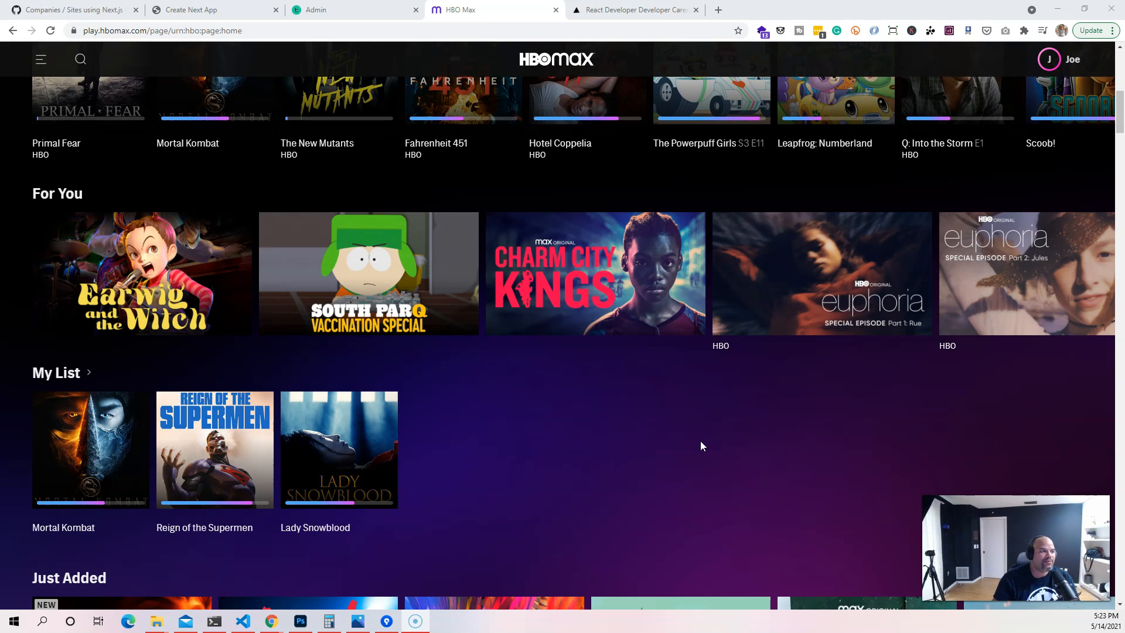
mouse_move(498, 513)
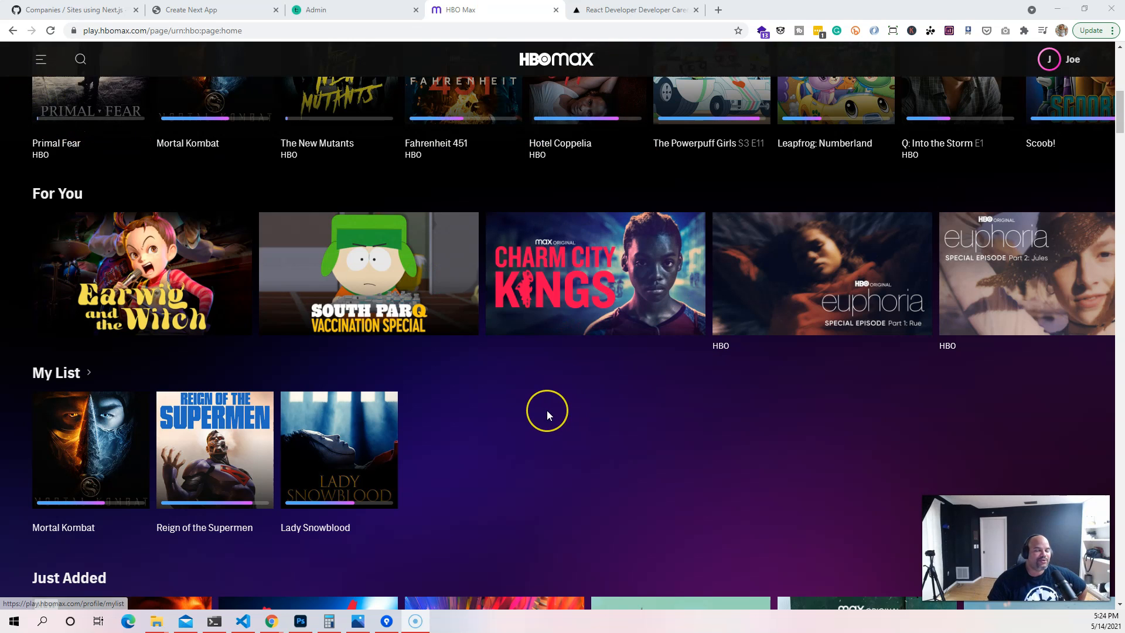
mouse_move(306, 309)
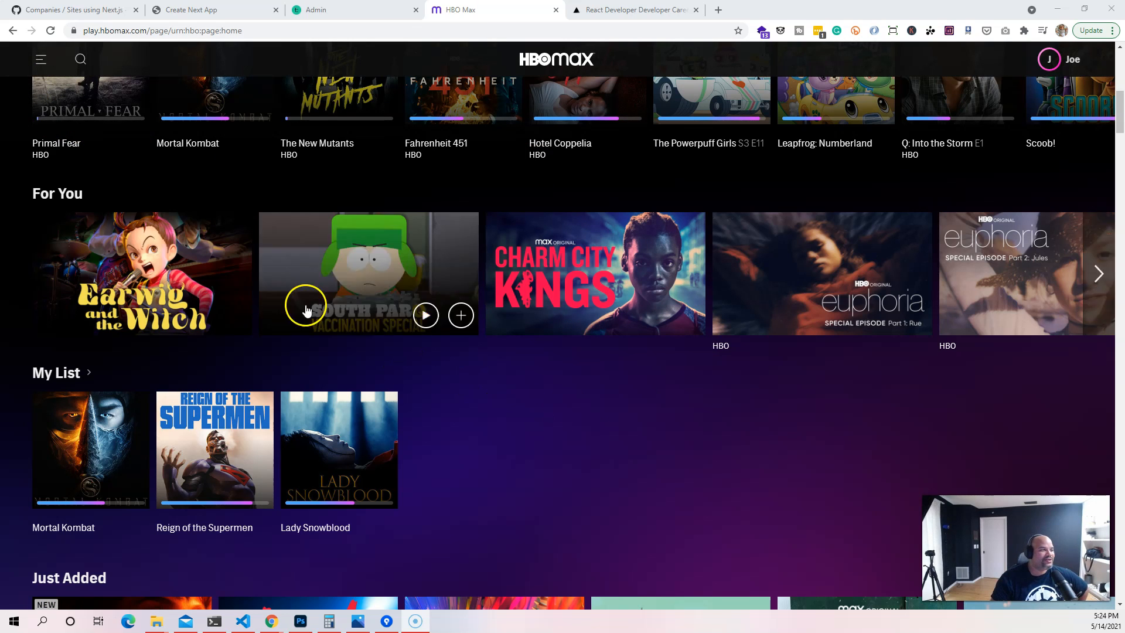
Browse the hamburger menu's genres and brand links, then close it back to the home page featuring Those Who Wish Me Dead
left_click(40, 58)
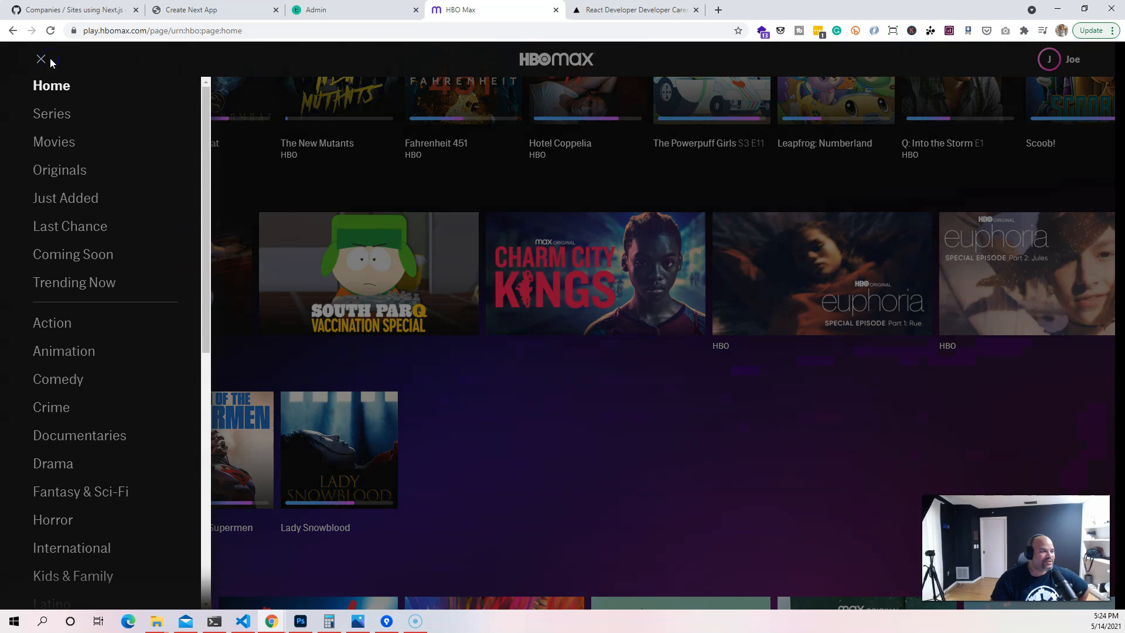
scroll("down", 3)
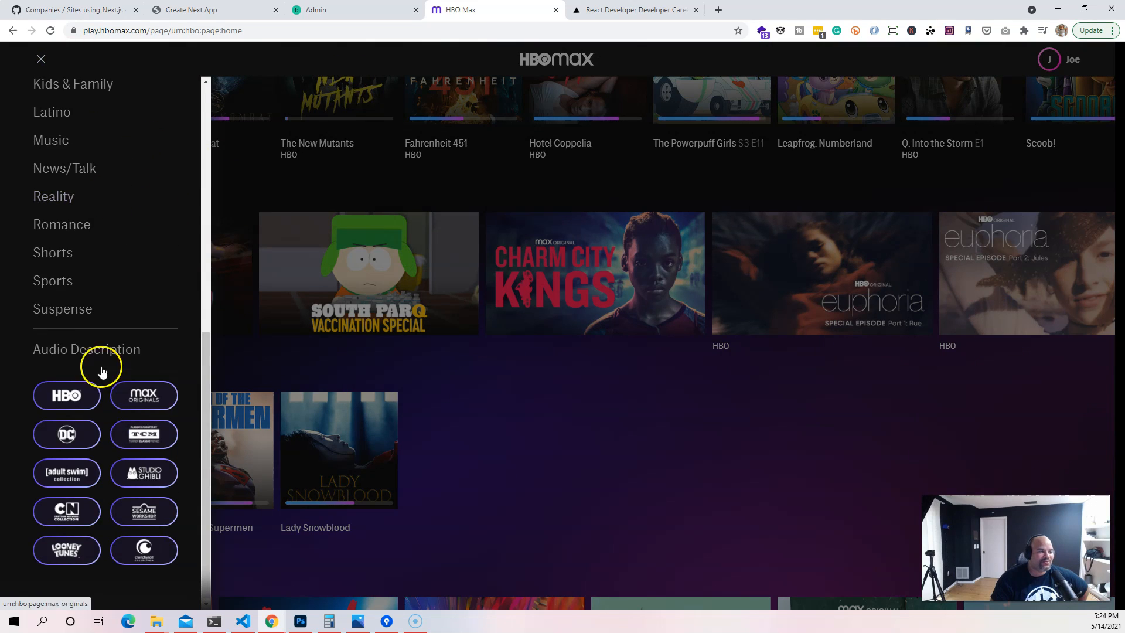
left_click(41, 59)
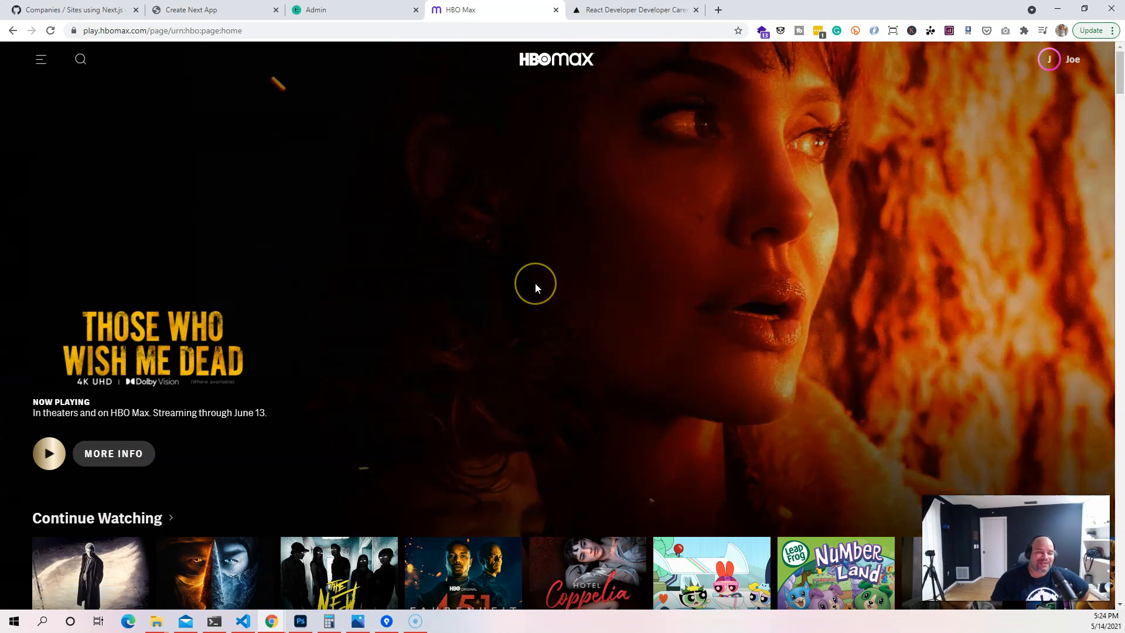
scroll("down", 3)
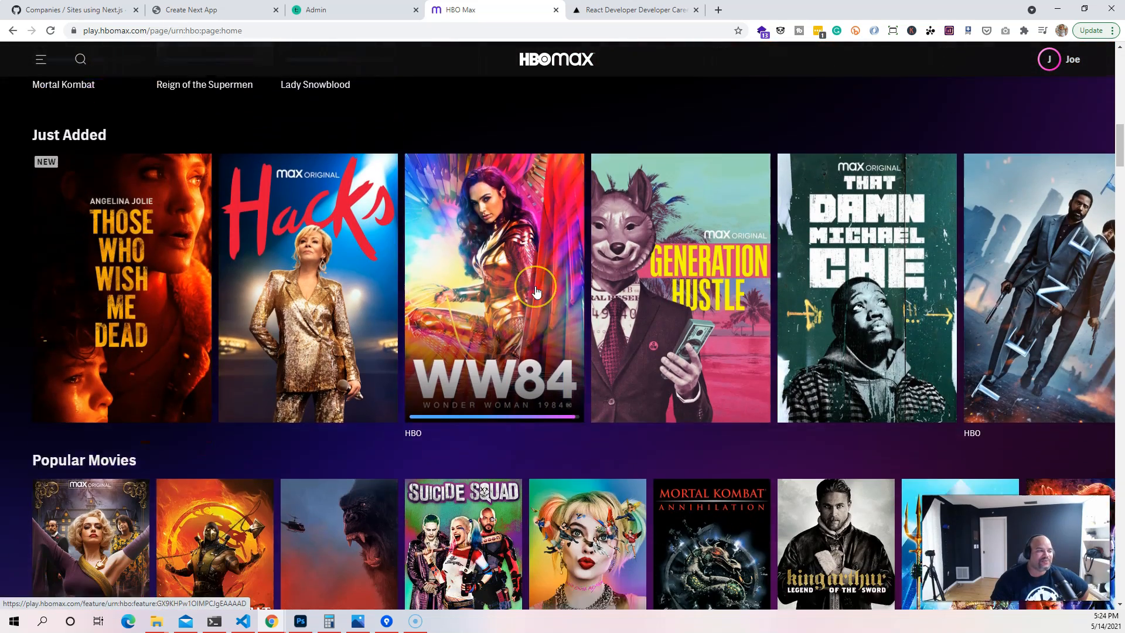
scroll("down", 3)
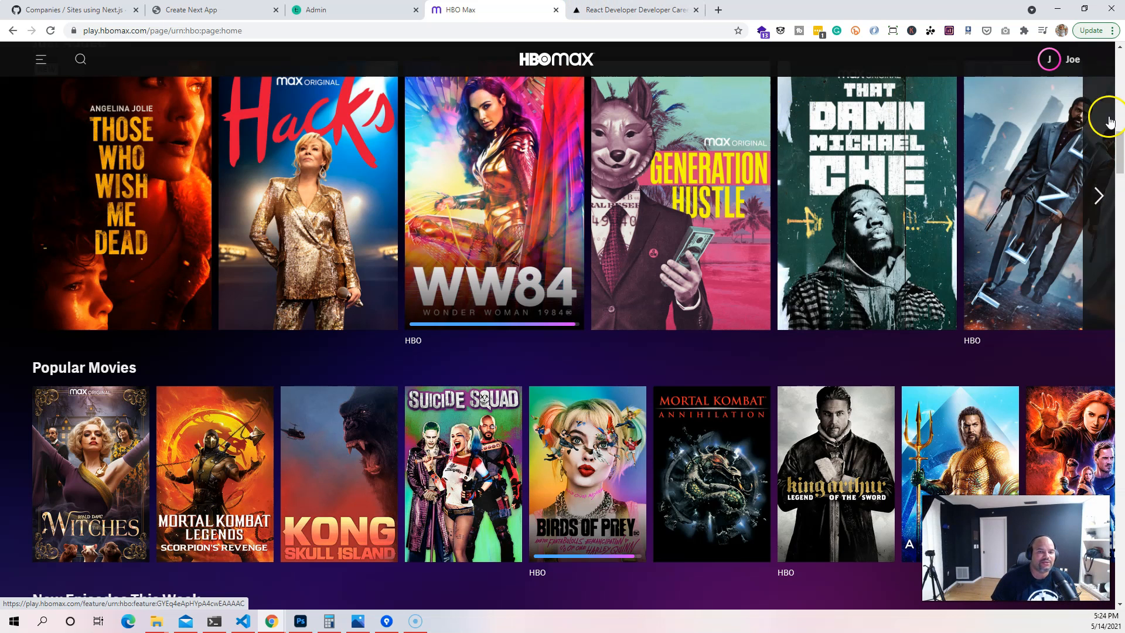
left_click(1072, 59)
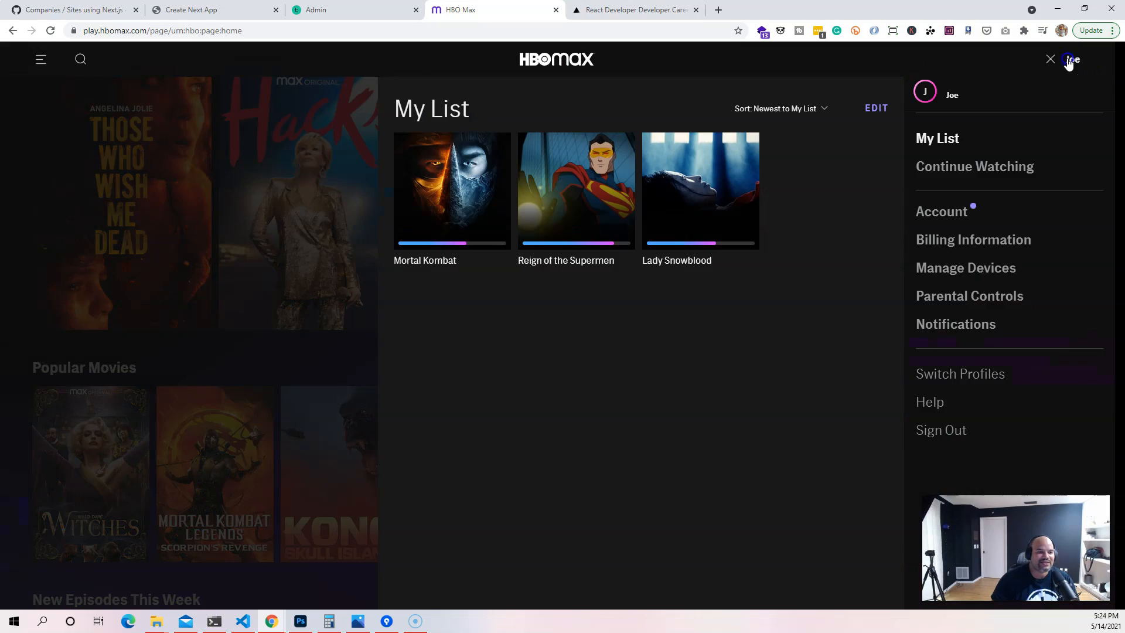
left_click(1050, 60)
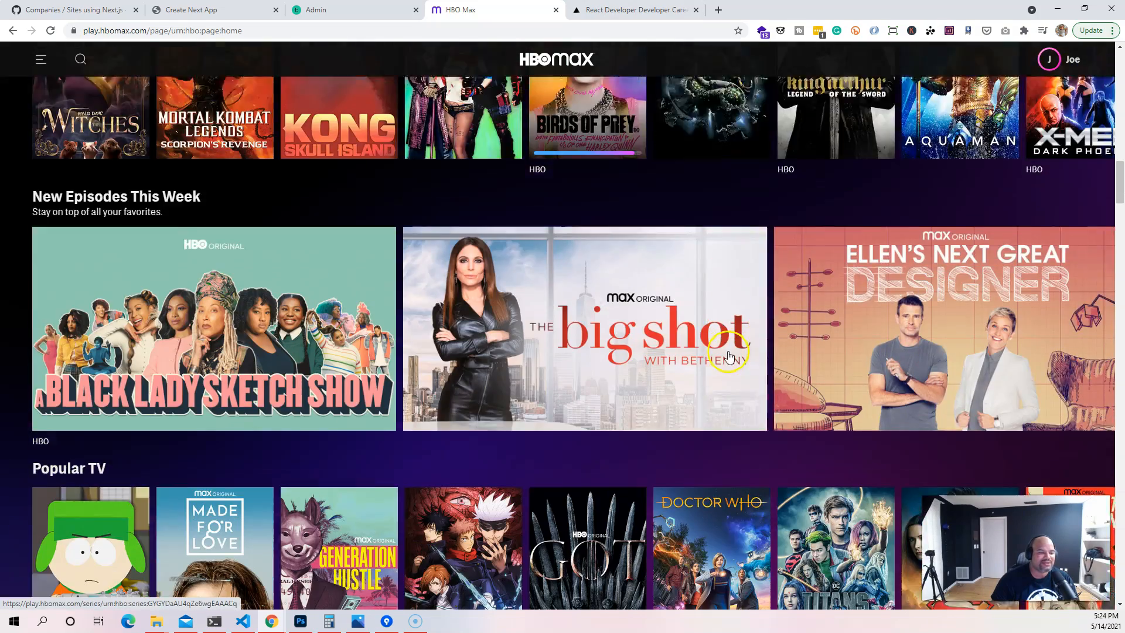
scroll("down", 3)
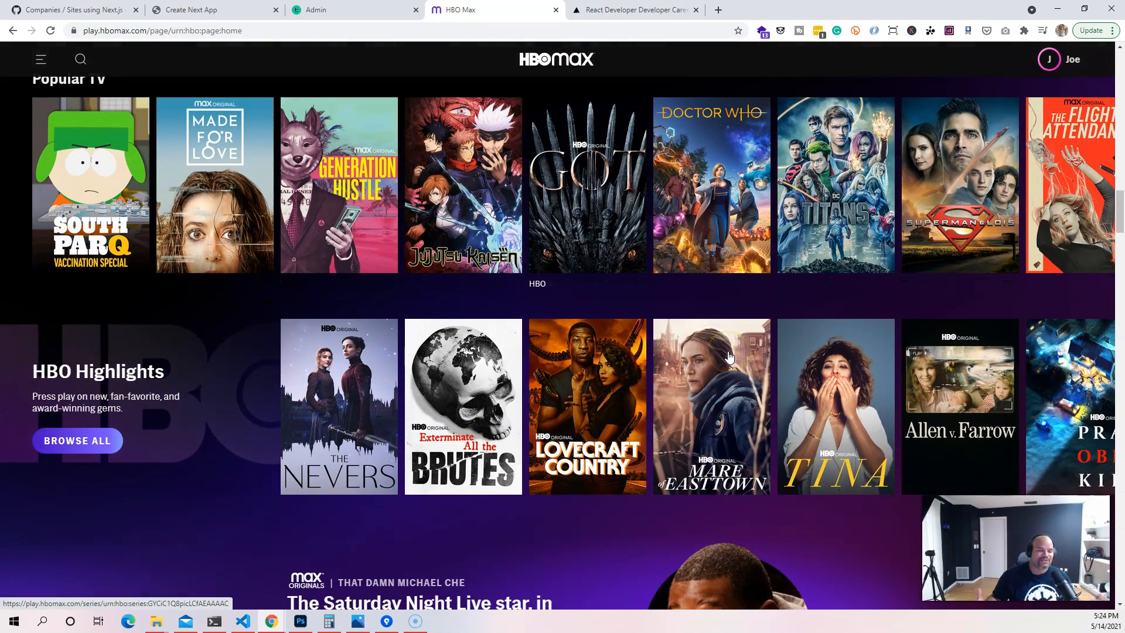